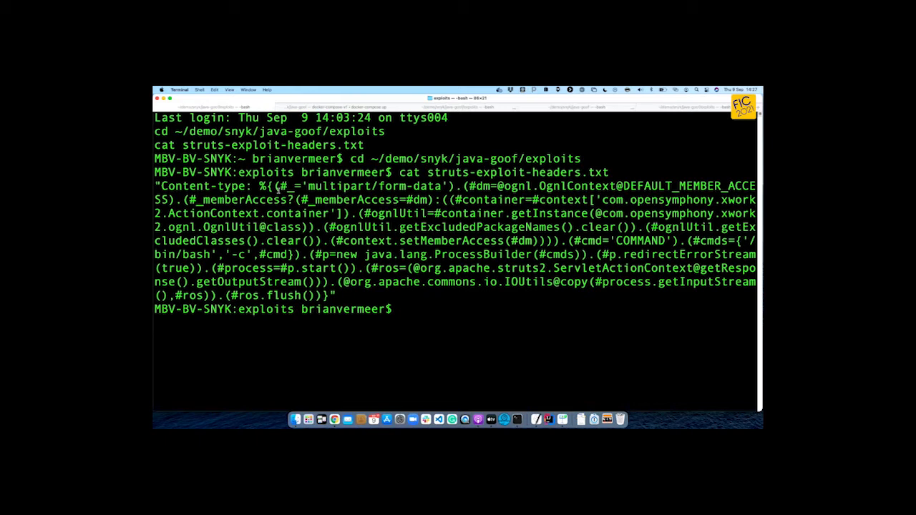
Step: Display struts-exploit-headers.txt and highlight its COMMAND placeholder payload
key("cmd+k")
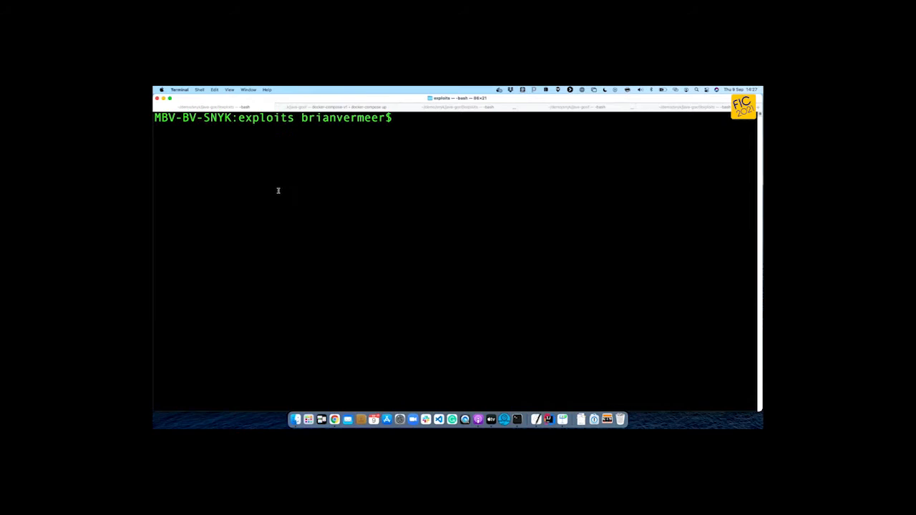
type("cat struts-exploit-headers.txt")
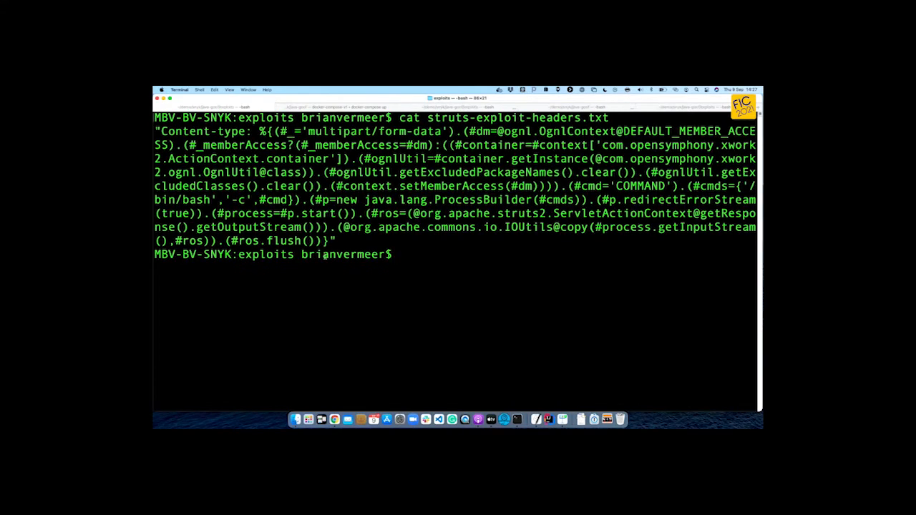
left_click_drag(157, 131, 334, 240)
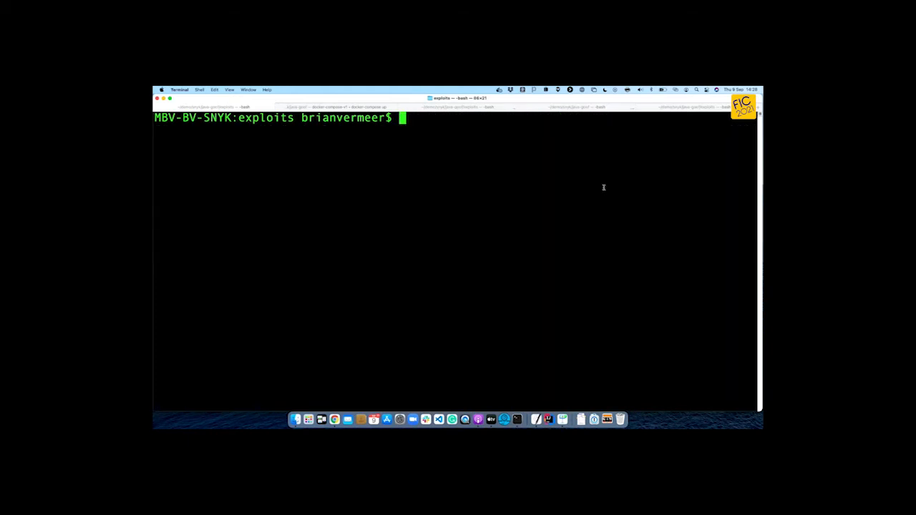
Step: List the exploits folder with ls -l and start typing the cat-sed-curl exploit pipeline
type("ls -l")
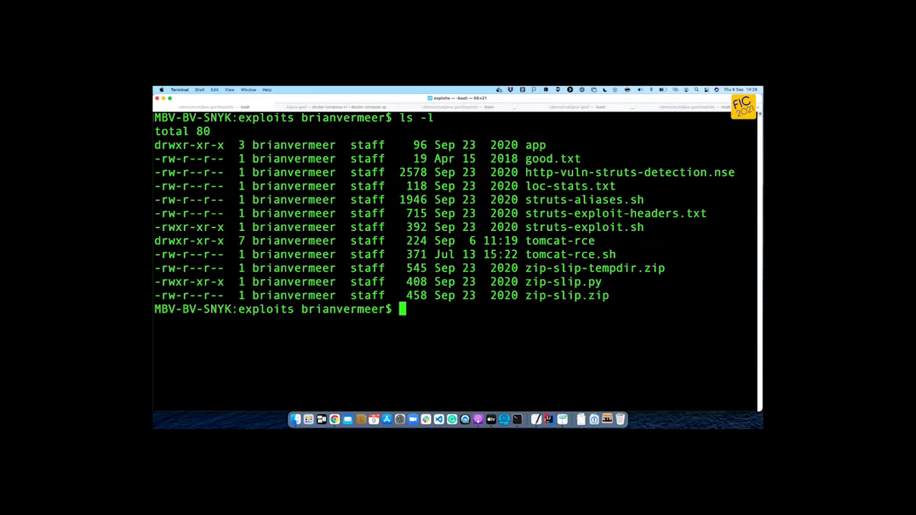
type("cat s")
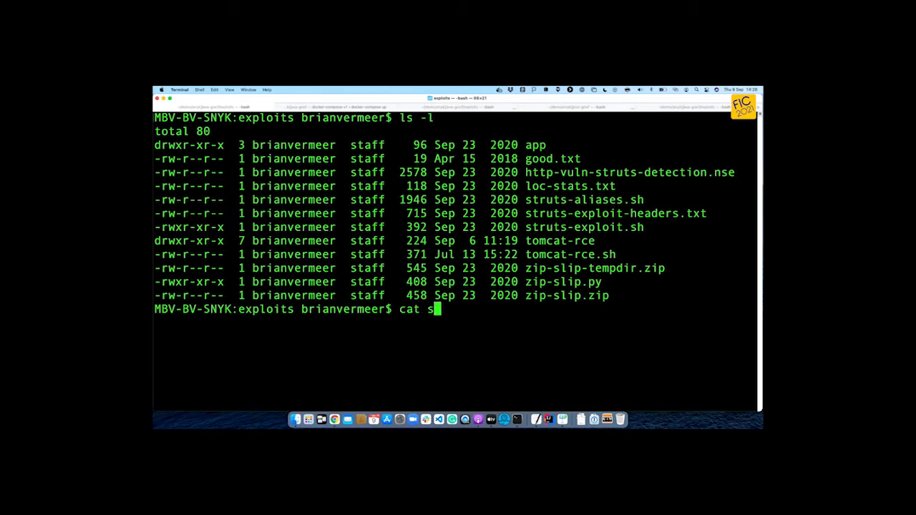
type("tru")
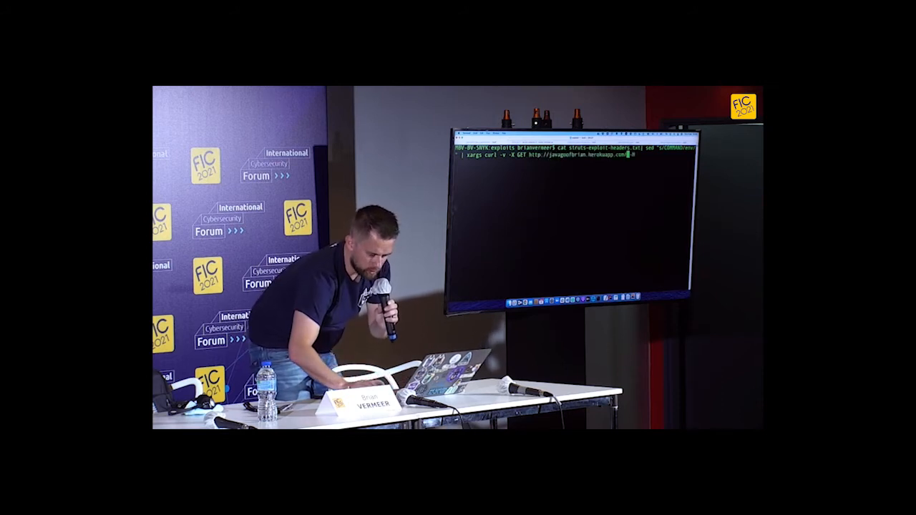
Step: Run the curl exploit and highlight the dumped Heroku environment variables
key("Return")
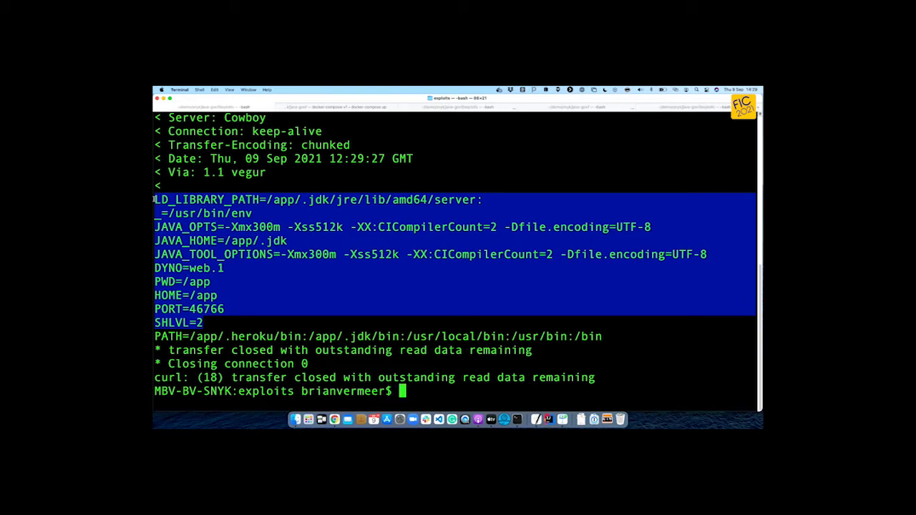
left_click(314, 254)
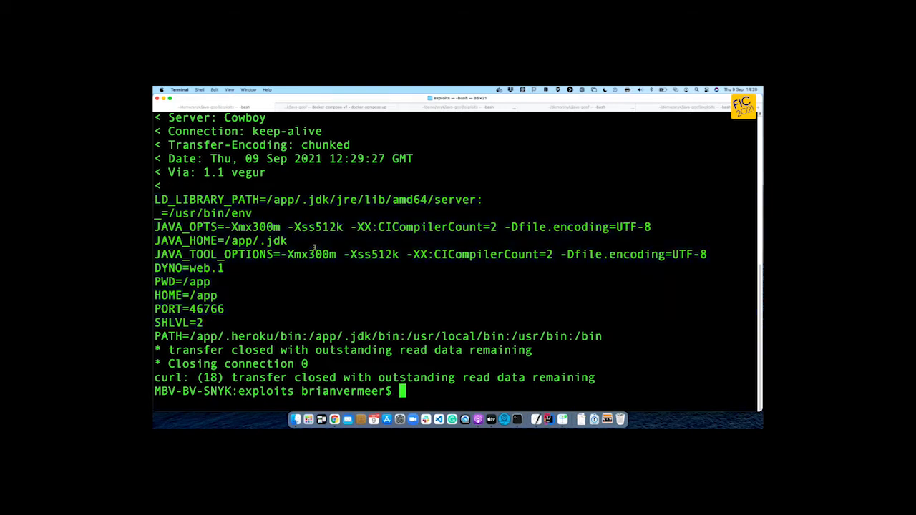
left_click_drag(153, 241, 706, 254)
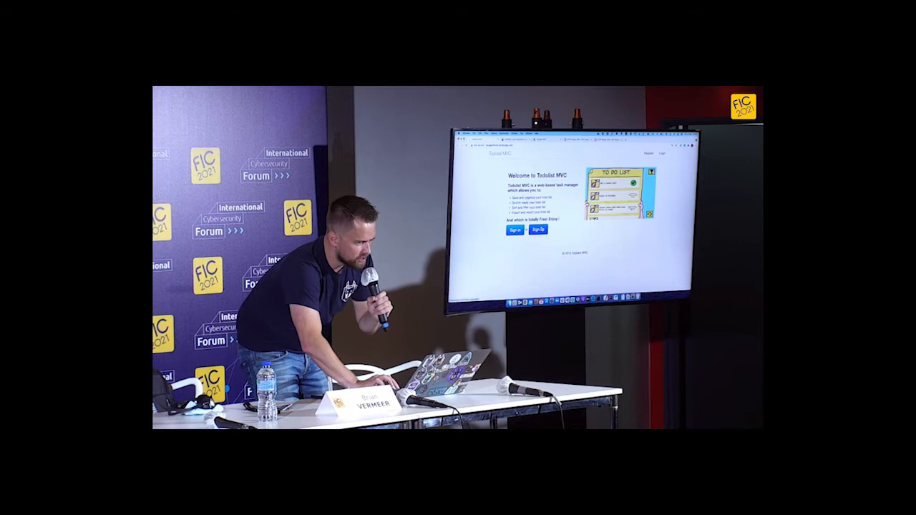
Step: Create todo 'Eat π' due 01/02/1970 with High priority
left_click(535, 231)
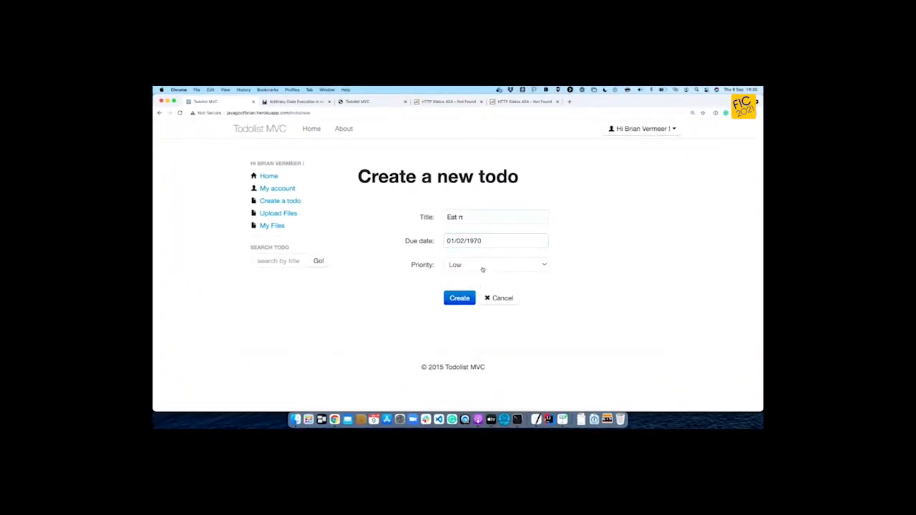
left_click(495, 264)
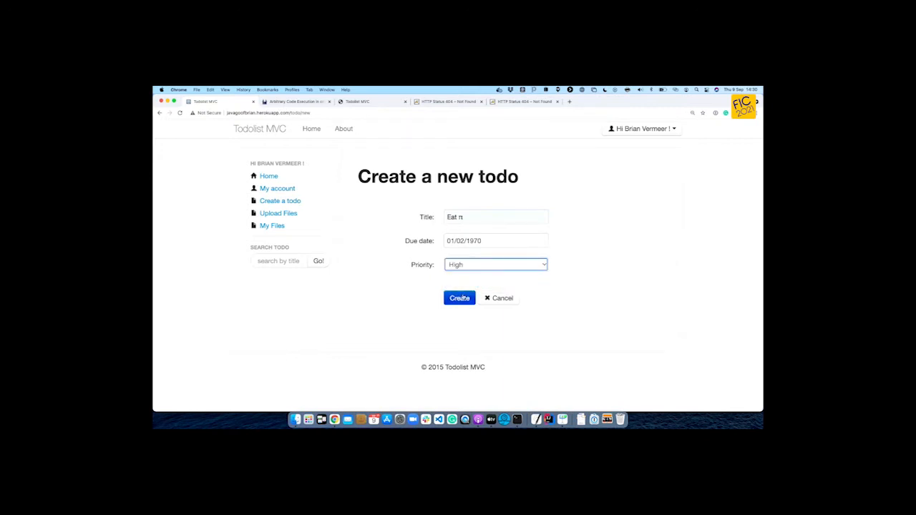
left_click(459, 298)
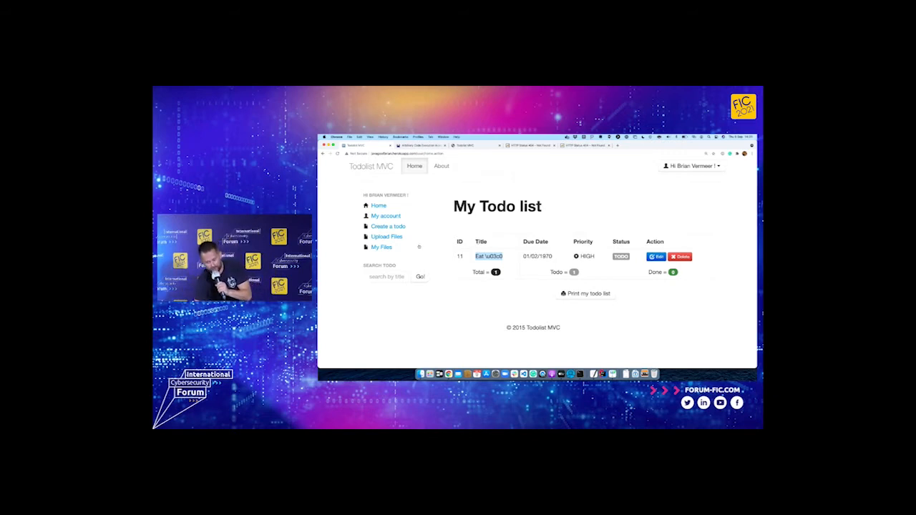
Step: Switch from the browser back to Terminal
left_click(387, 236)
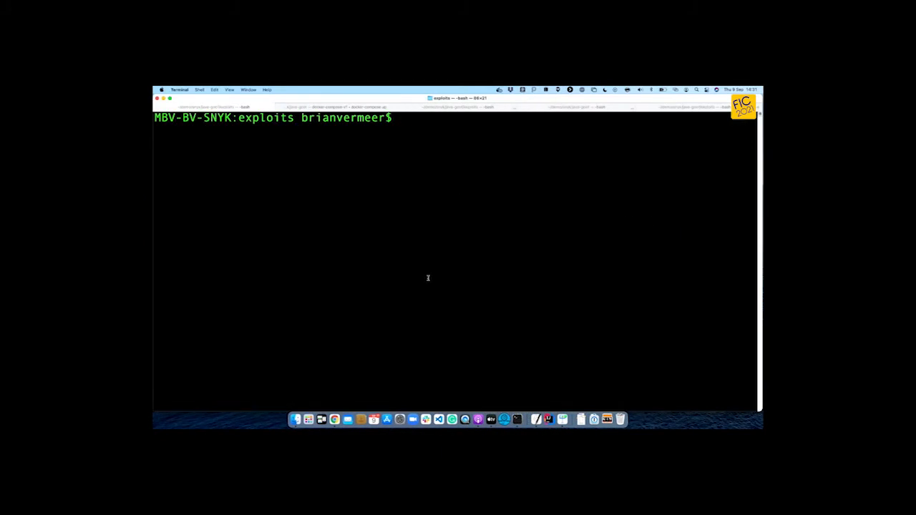
Step: Run zipinfo zip-slip.zip to list good.txt and the native2ascii traversal entry
type("zipinfo zip-slip.zip")
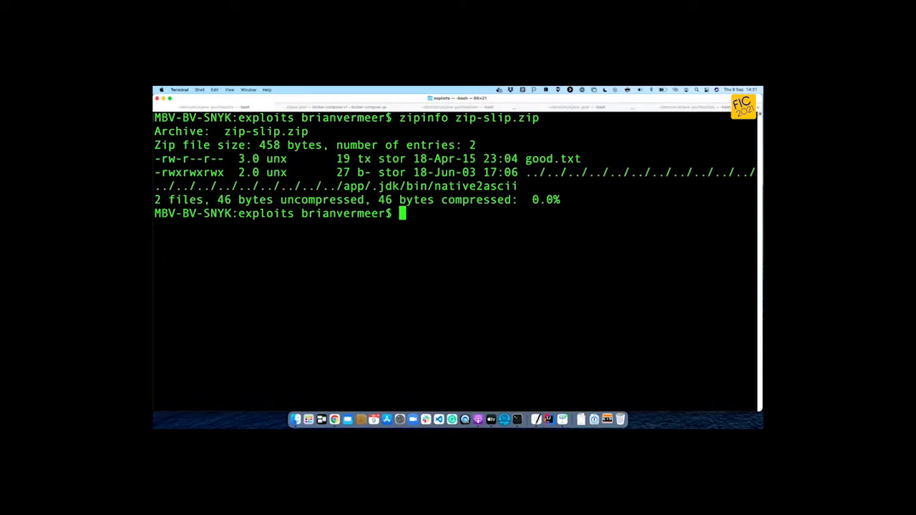